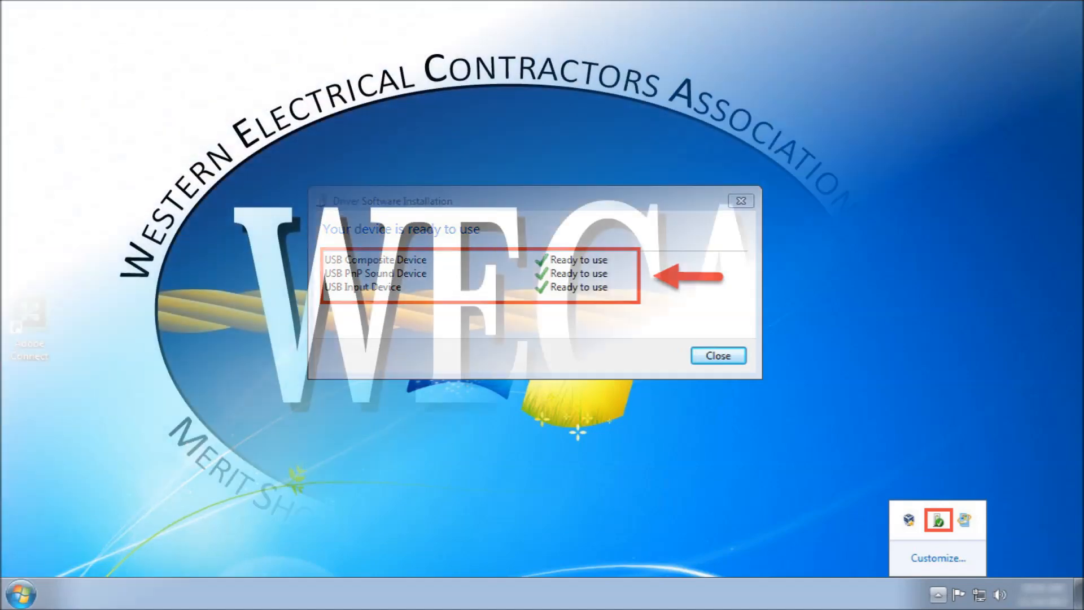
Step: Close the Driver Software Installation notice once the USB headset devices show Ready to use
click(717, 355)
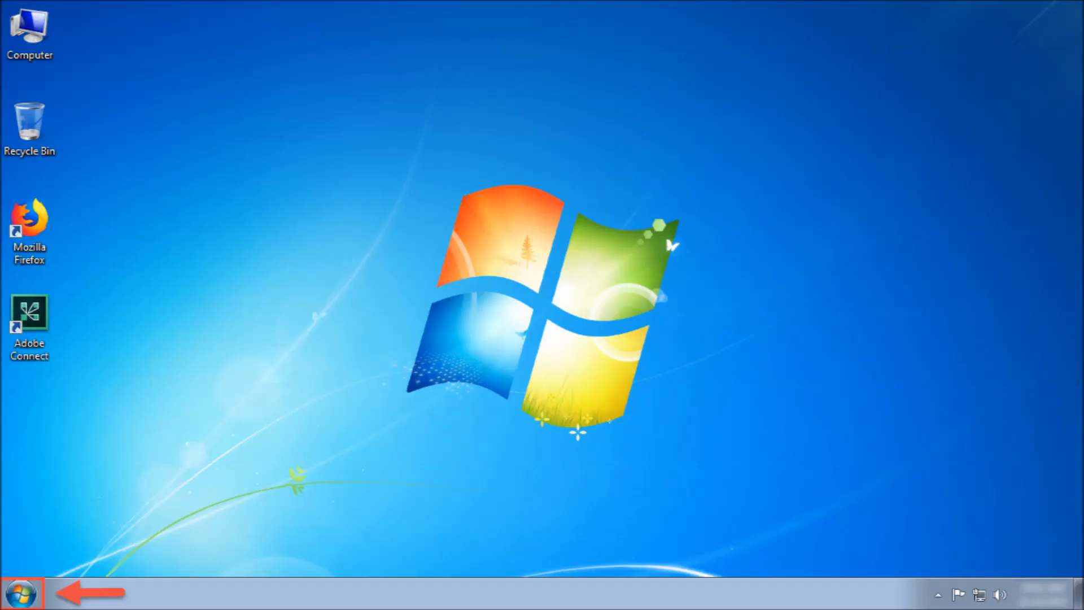
Step: Reach Hardware and Sound in the Windows 7 Control Panel from the Start menu
click(20, 593)
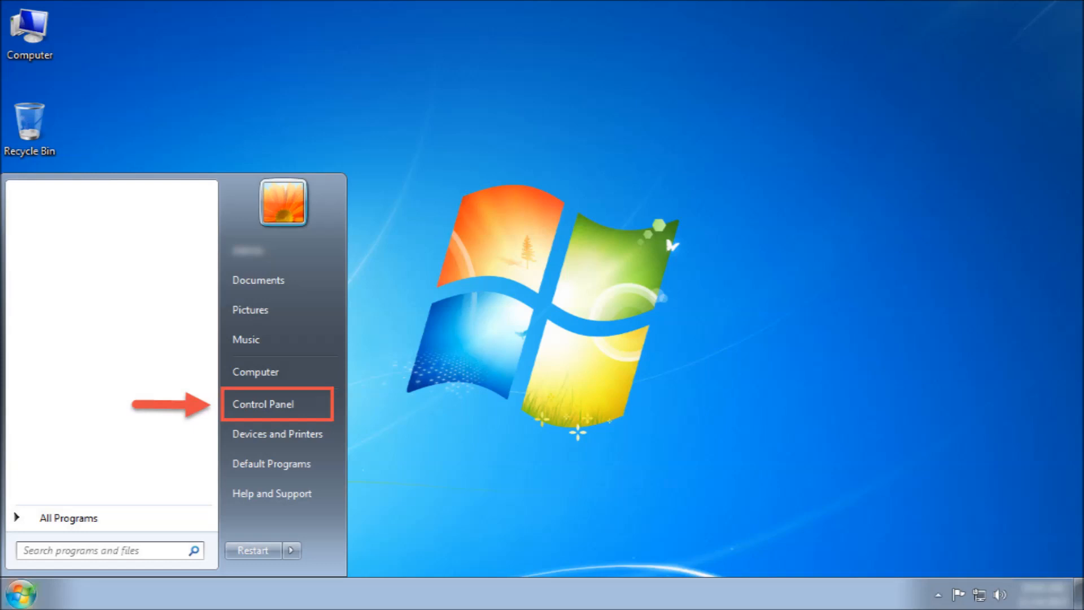
click(264, 405)
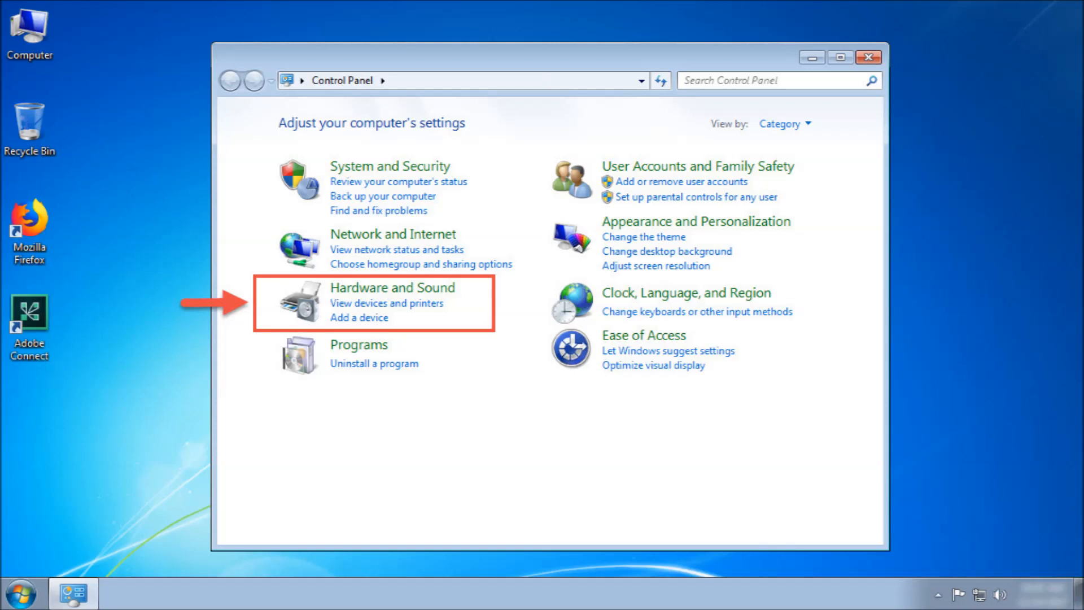
click(389, 287)
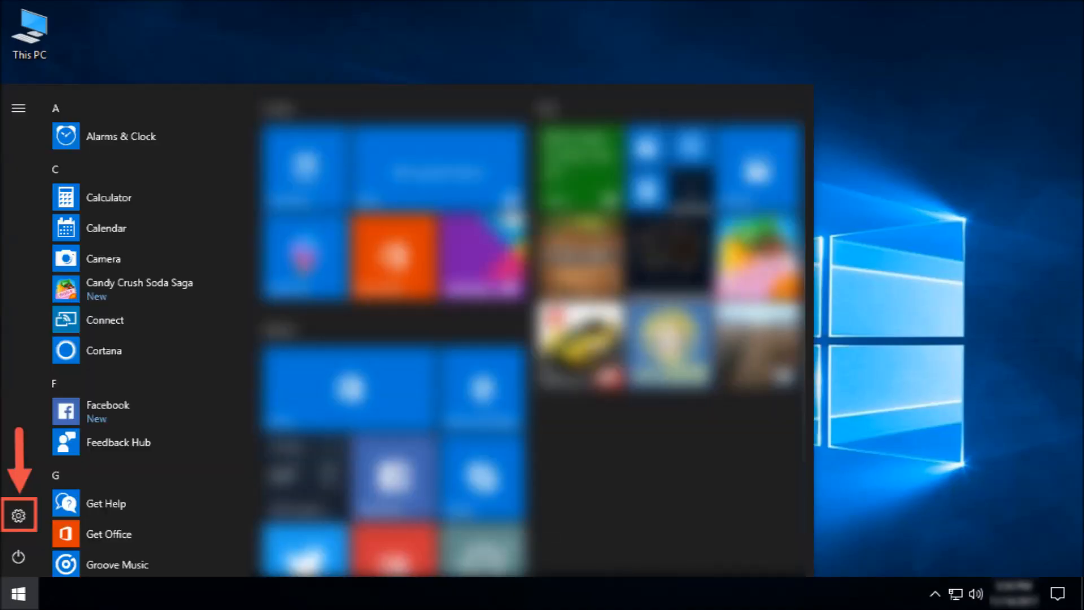
Step: Reach the Sound settings link under Devices in Windows 10 Settings
click(19, 515)
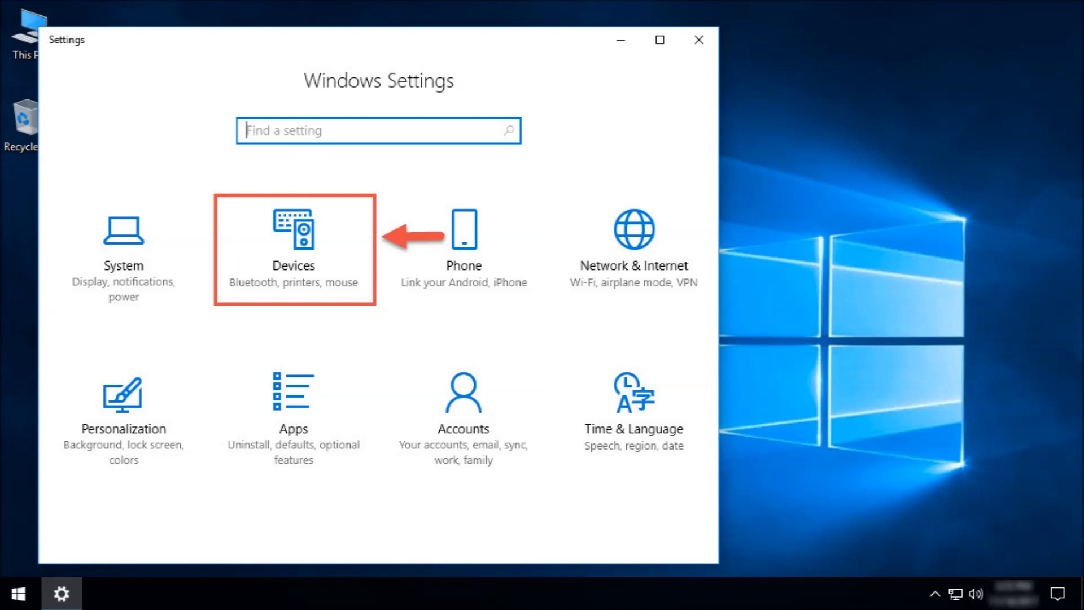
click(294, 249)
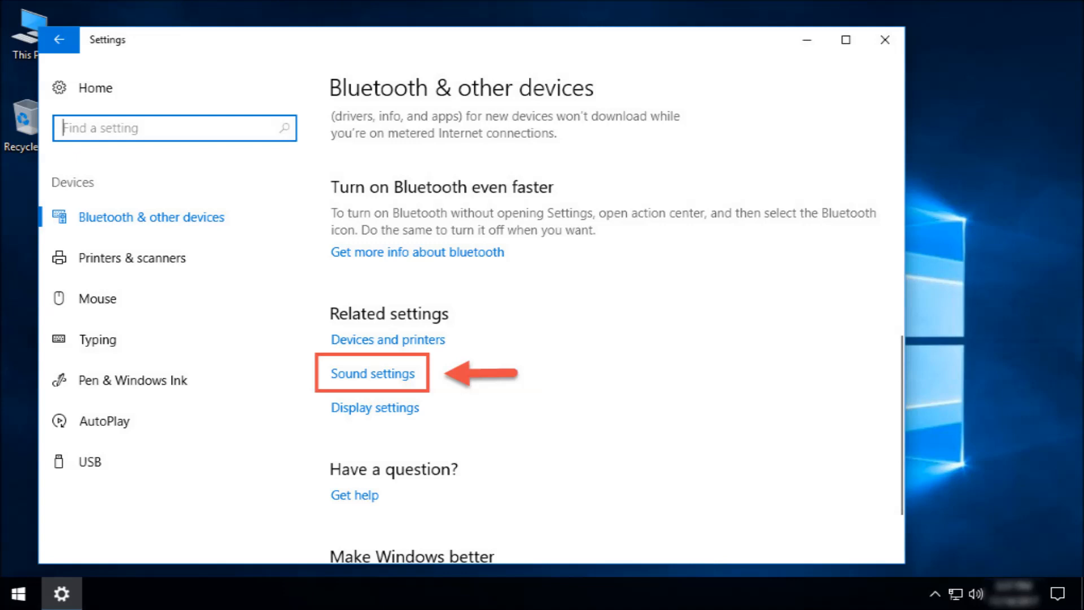
click(371, 373)
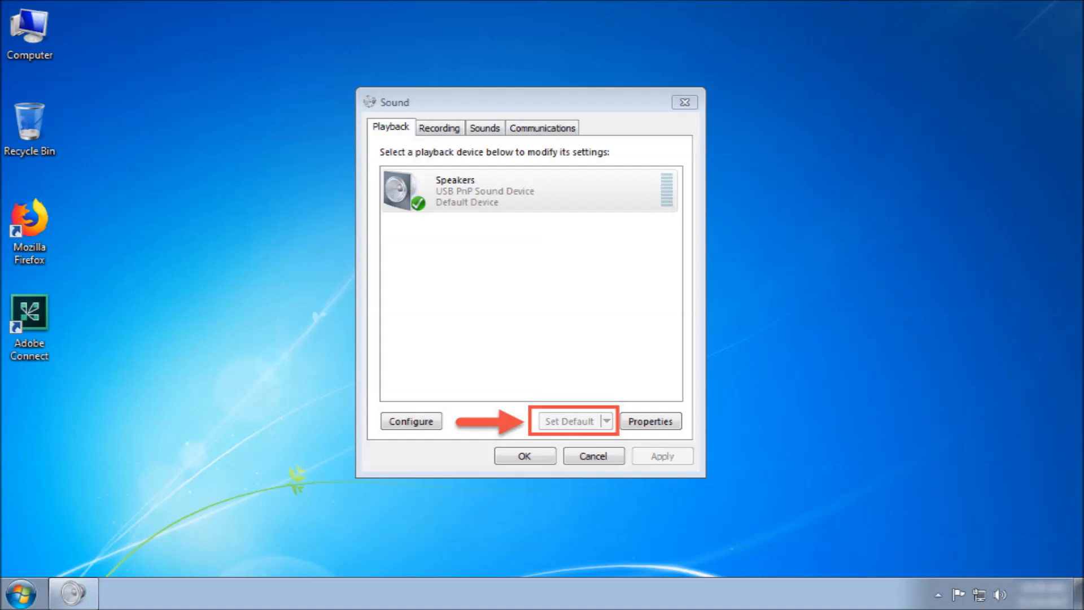
Step: Make the USB PnP speakers the default playback device and confirm the microphone level at 50
click(439, 127)
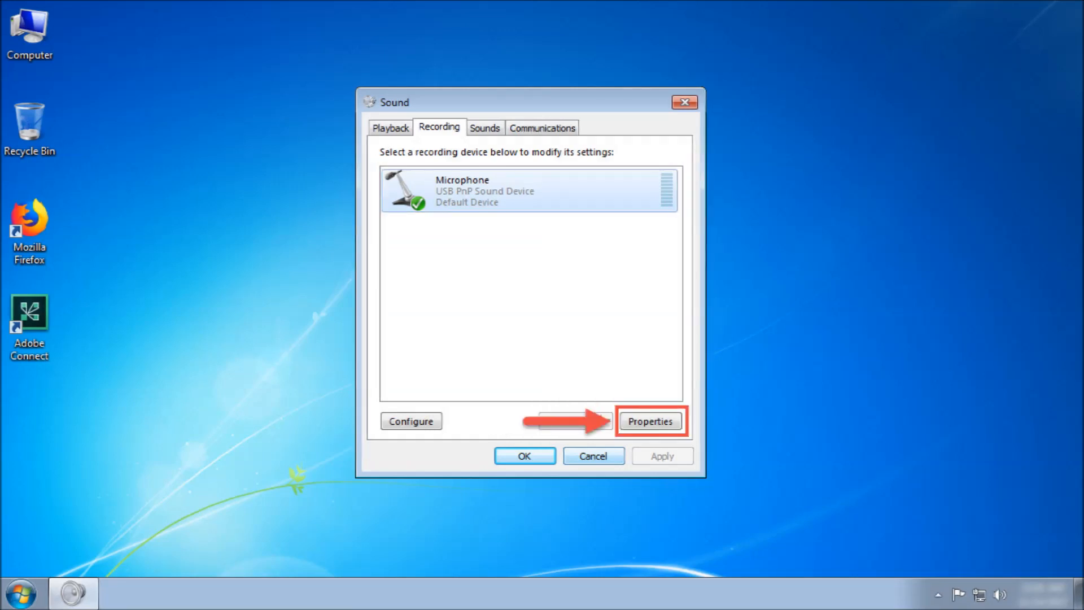
click(649, 421)
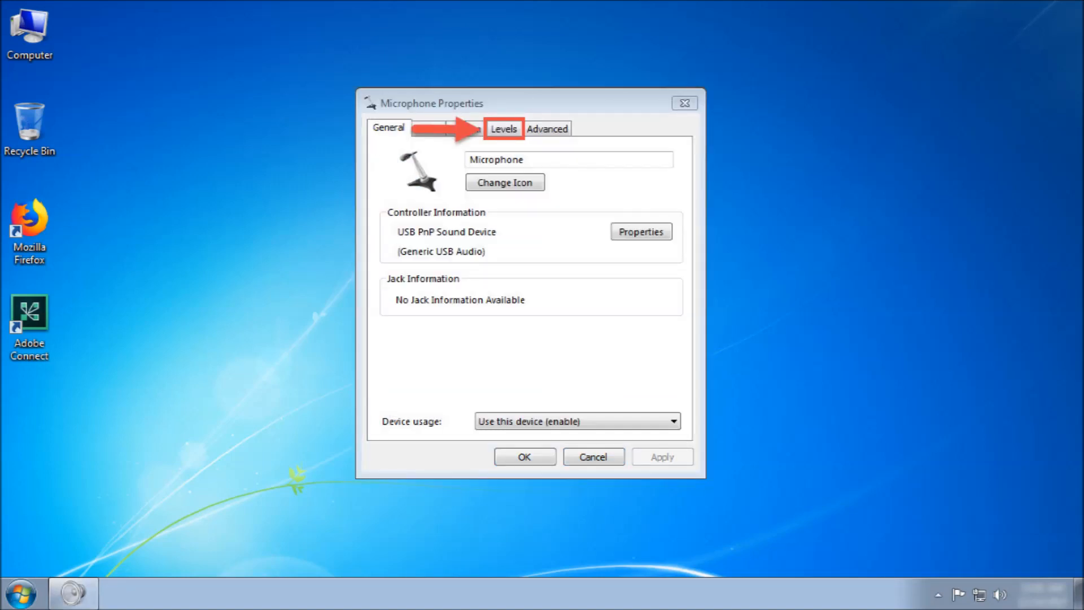
click(504, 129)
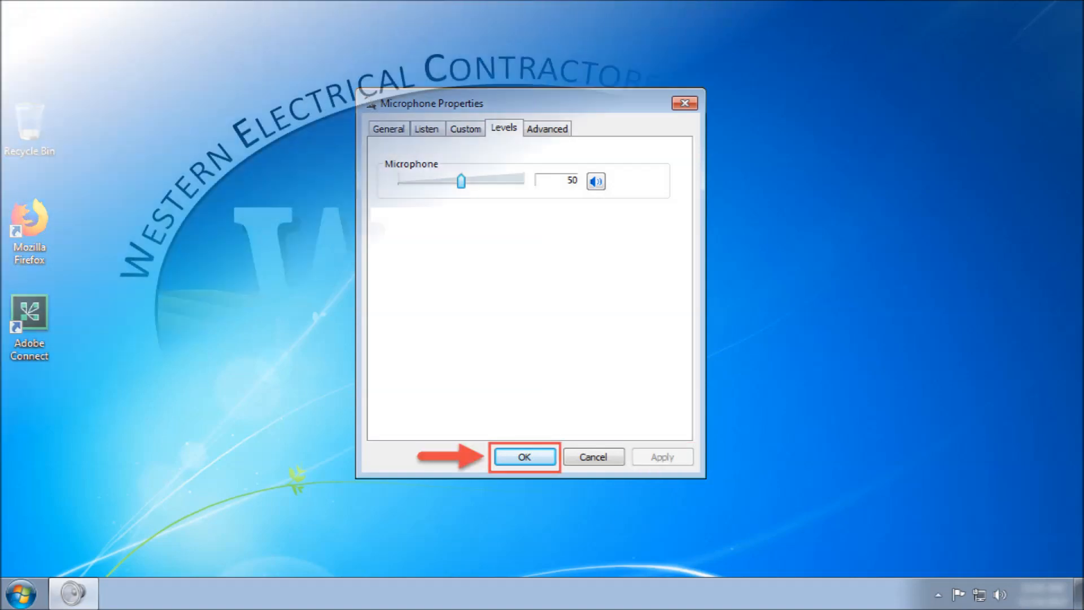
click(523, 457)
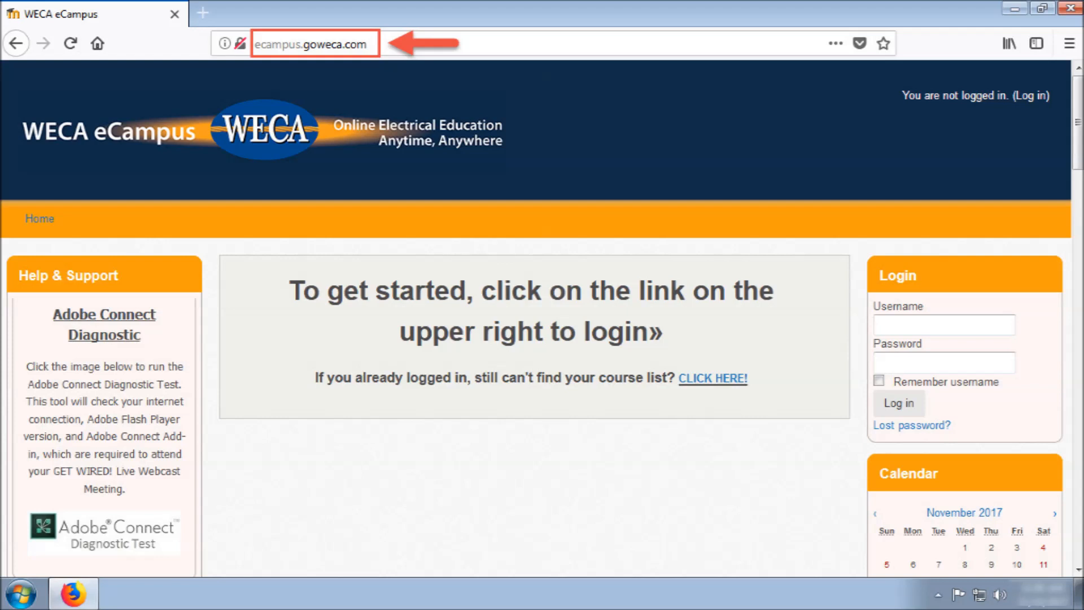
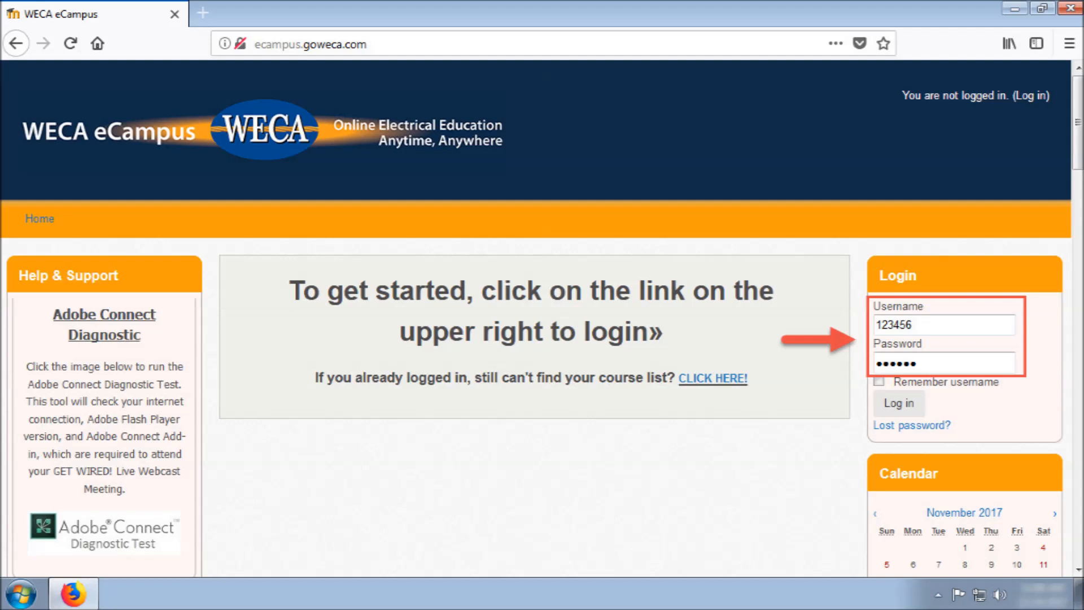
click(898, 404)
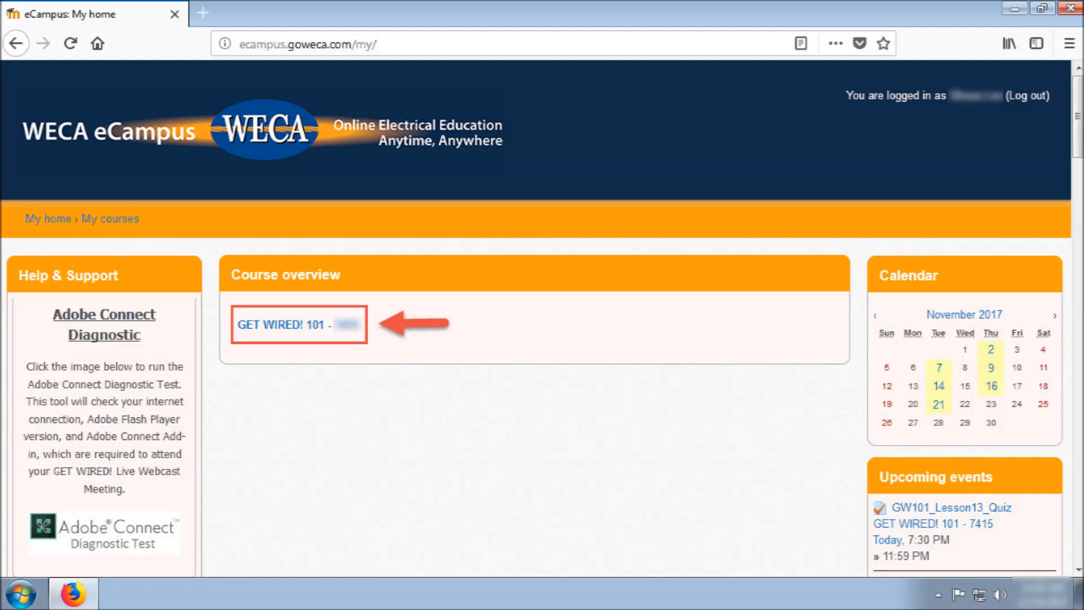
click(285, 324)
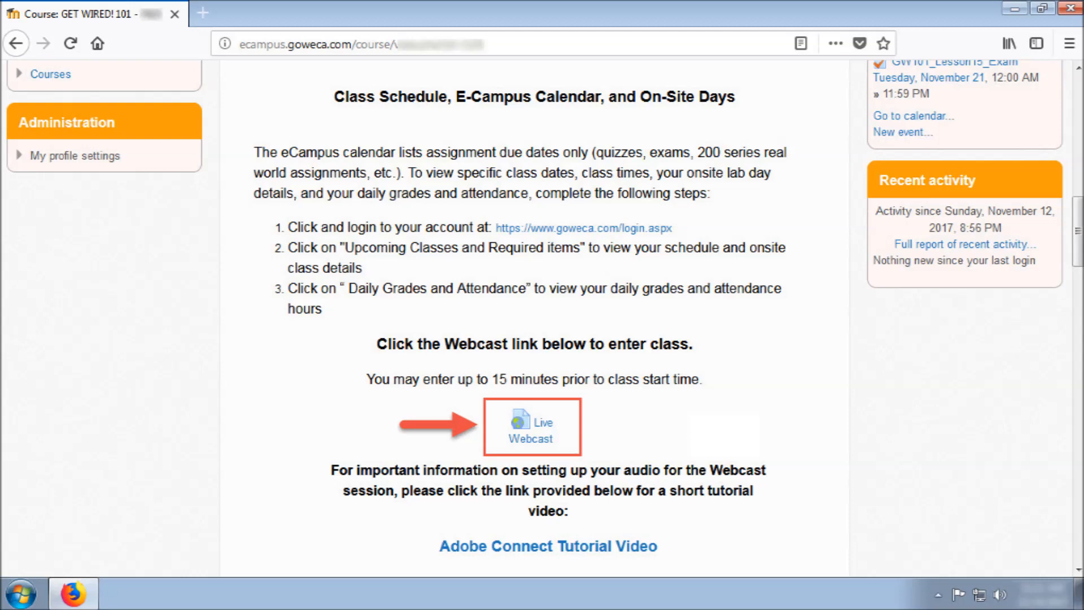
Step: Join the course's Live Webcast as a guest, landing in the Adobe Connect room
click(531, 427)
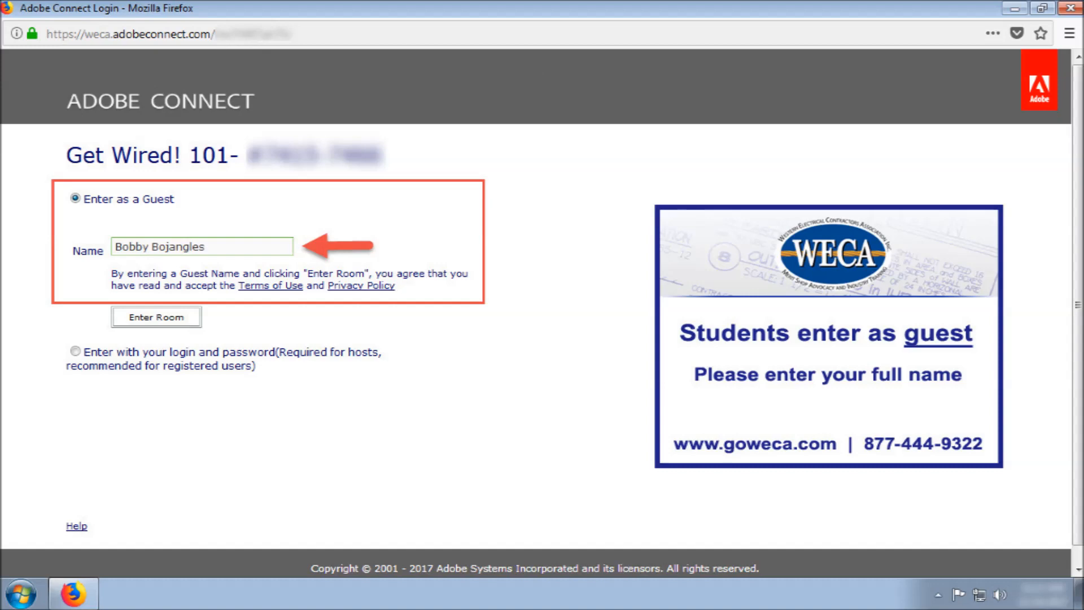
click(156, 316)
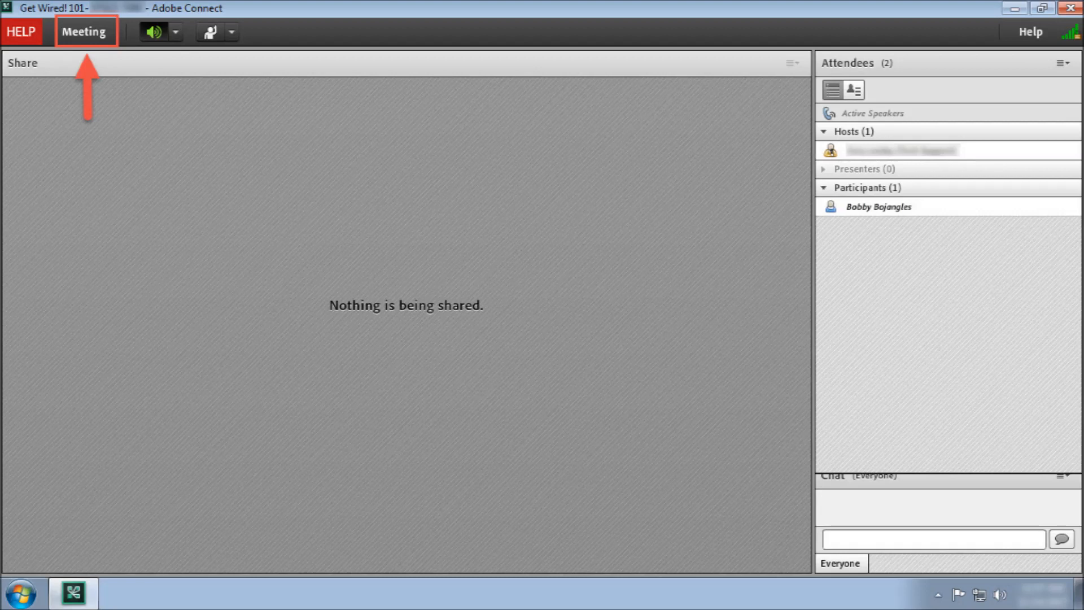
Step: Launch the Audio Setup Wizard from the Meeting menu and allow Flash camera and microphone access
click(82, 32)
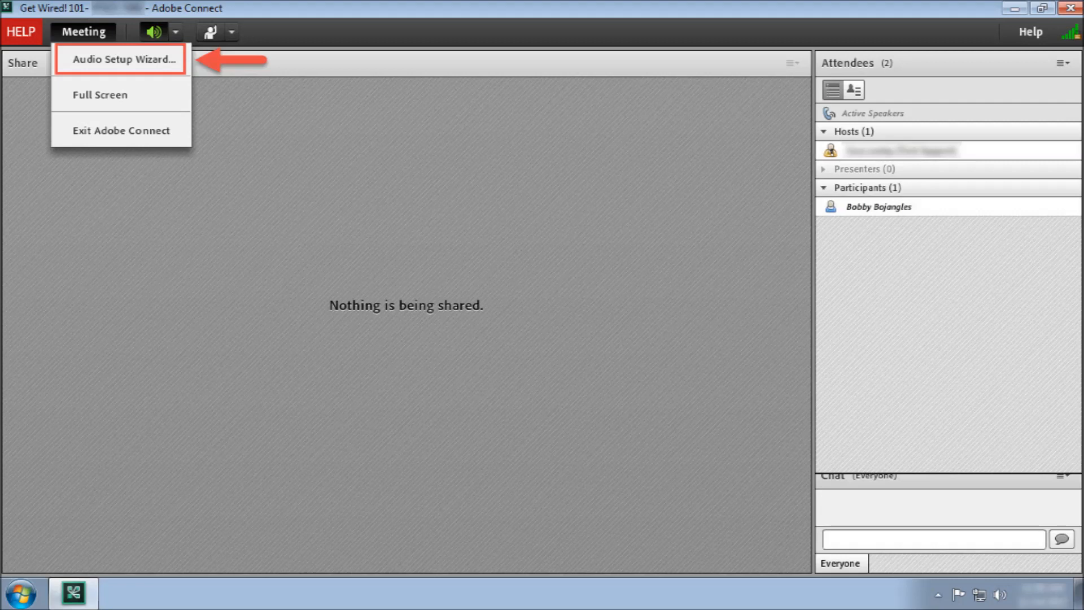
click(120, 59)
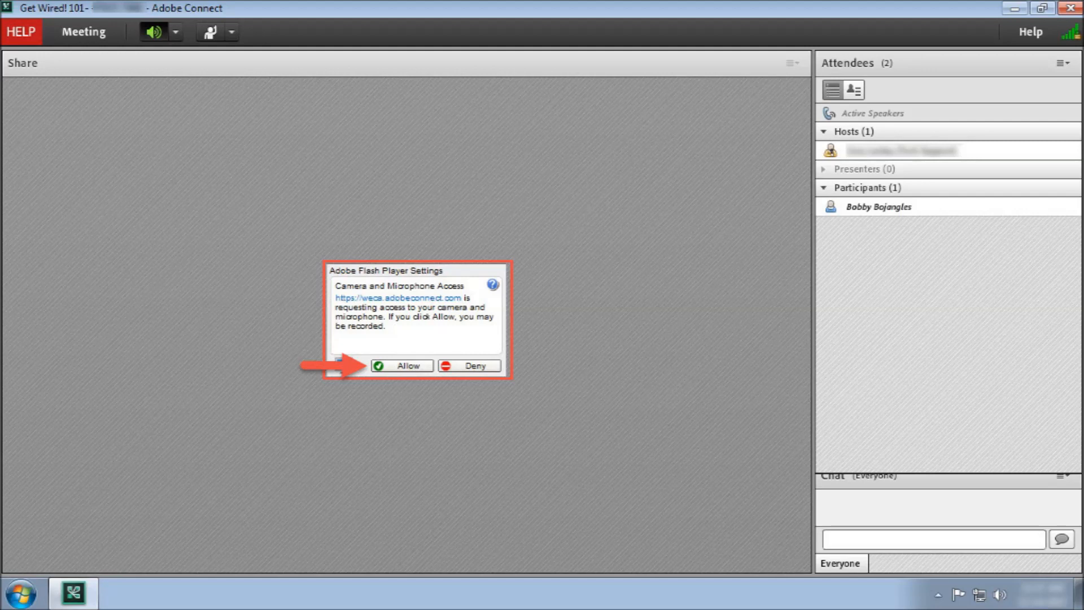
click(401, 364)
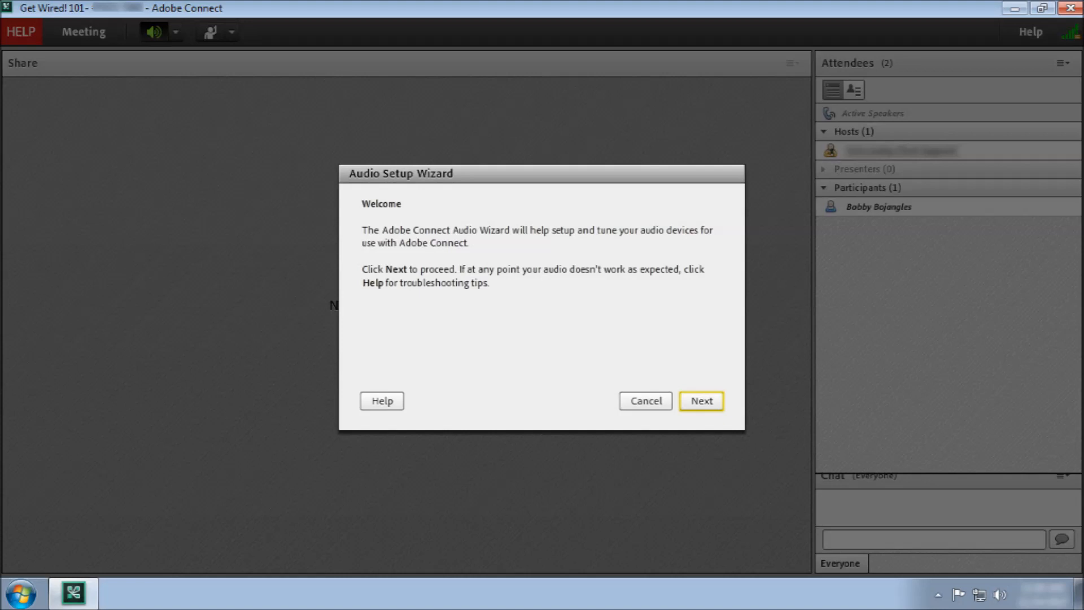
click(700, 401)
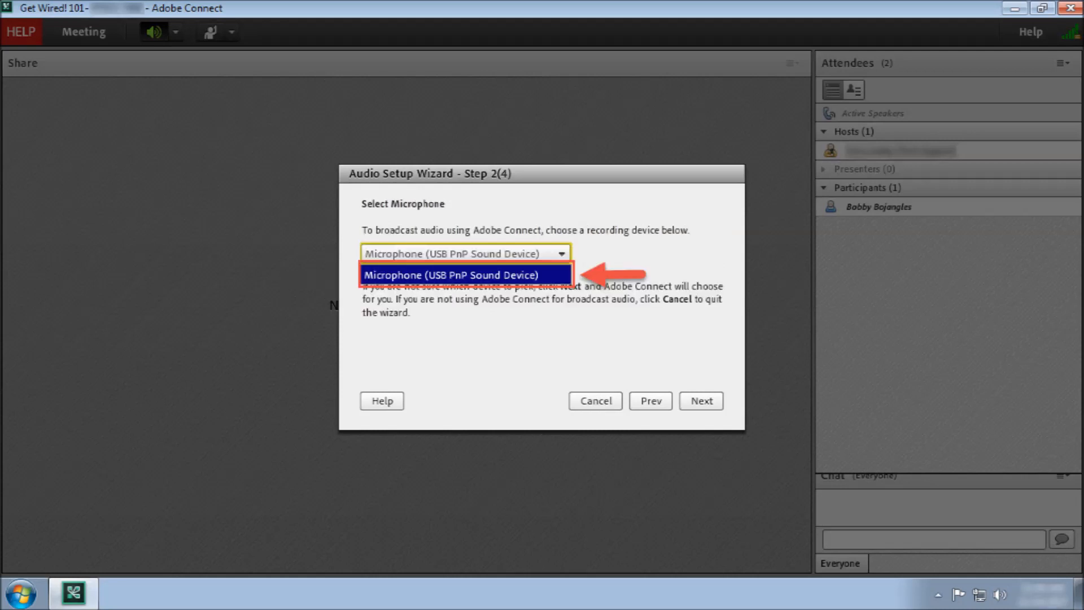
Step: Select the USB PnP microphone, play back the test recording, test silence and finish the wizard
click(701, 400)
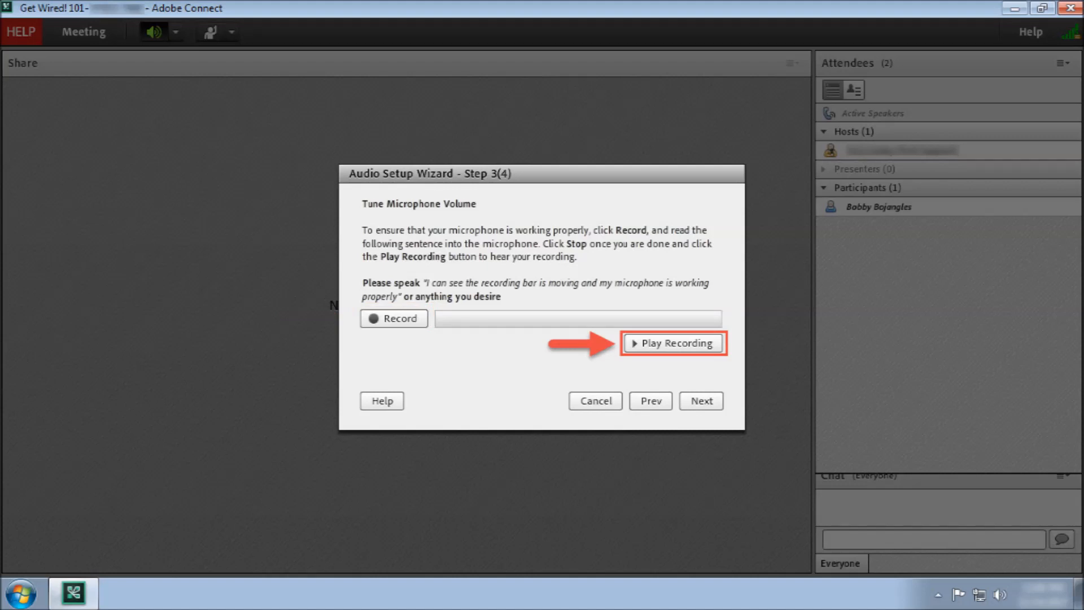
click(701, 400)
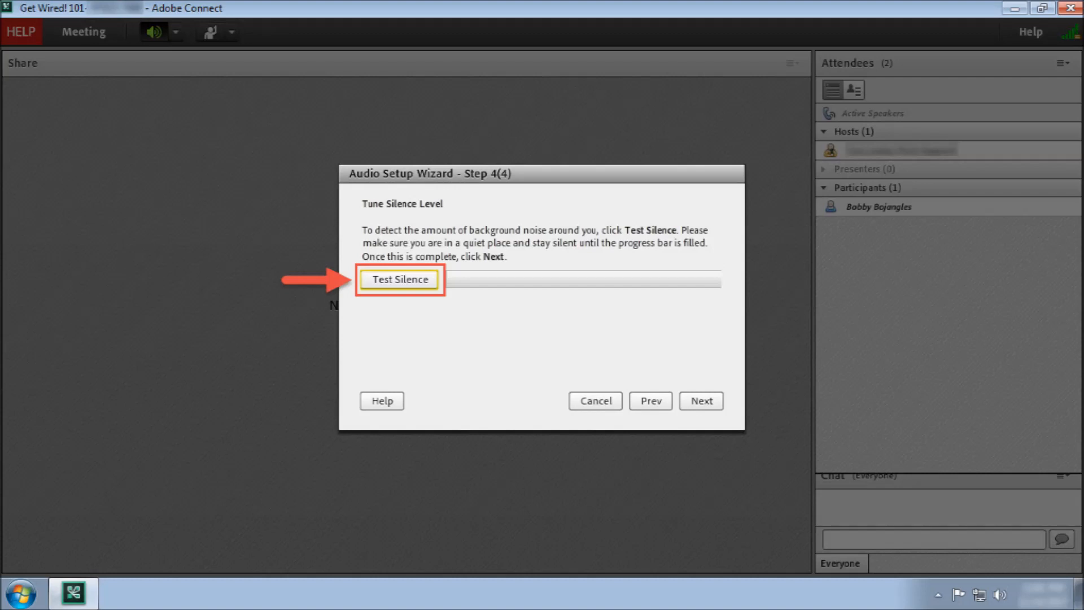
click(701, 401)
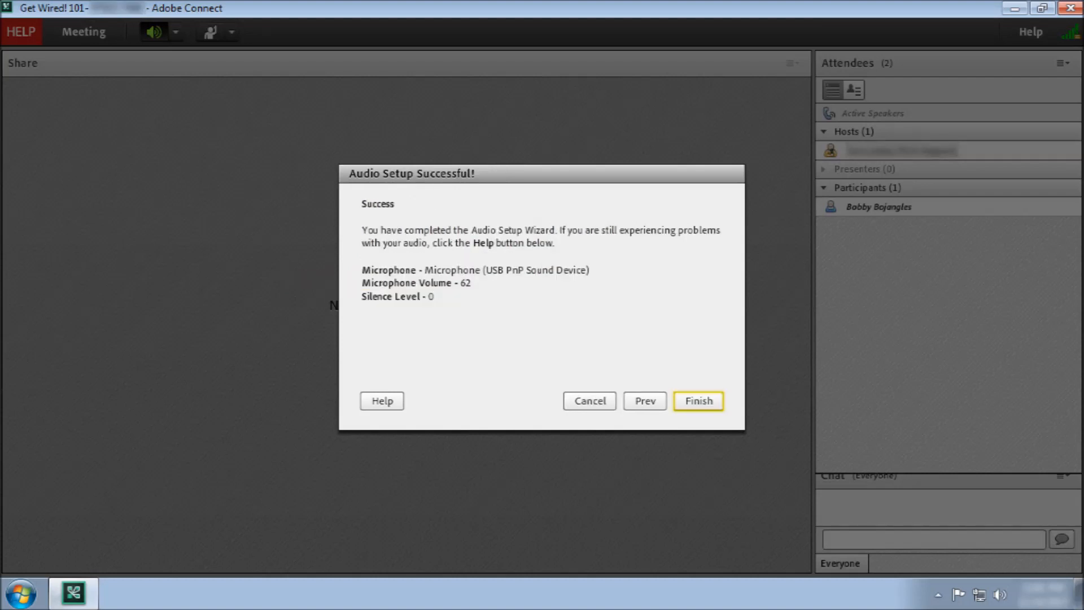
click(697, 401)
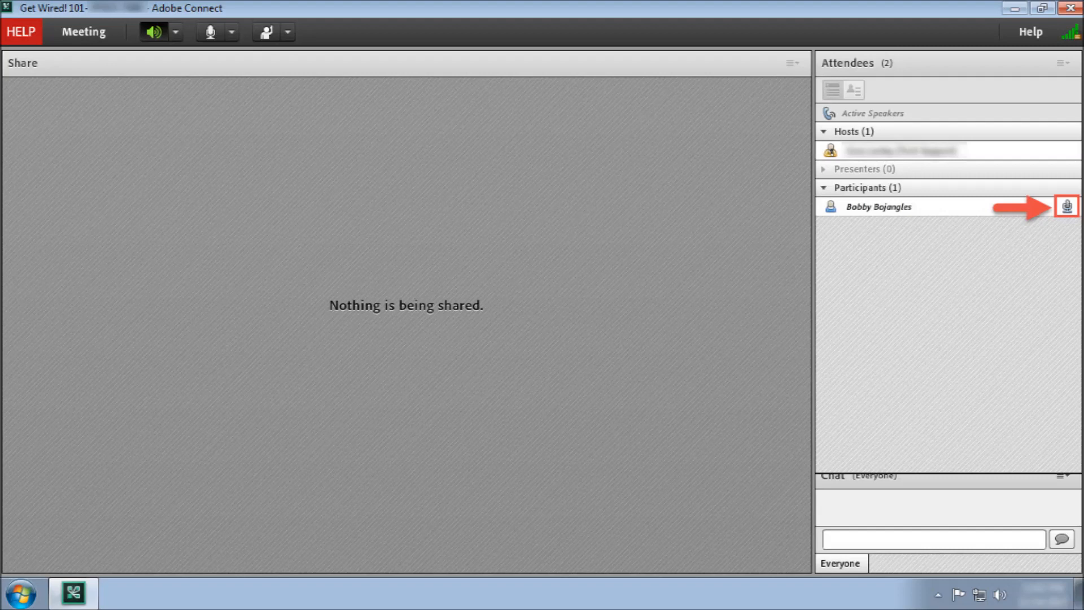
Step: Verify the granted microphone permission beside the name and switch the microphone on (green)
click(1067, 206)
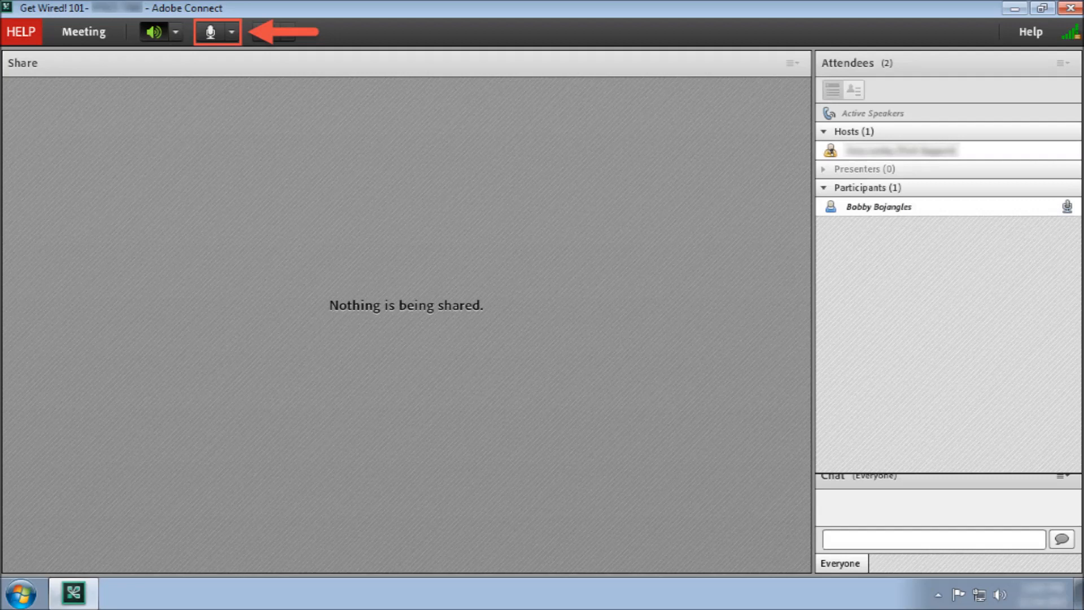
click(210, 32)
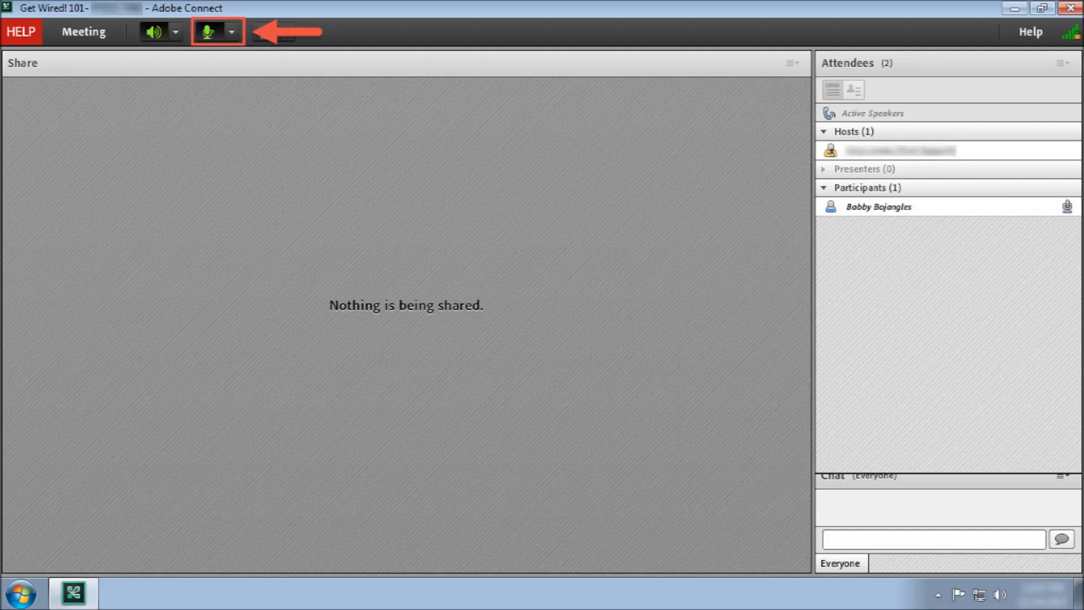